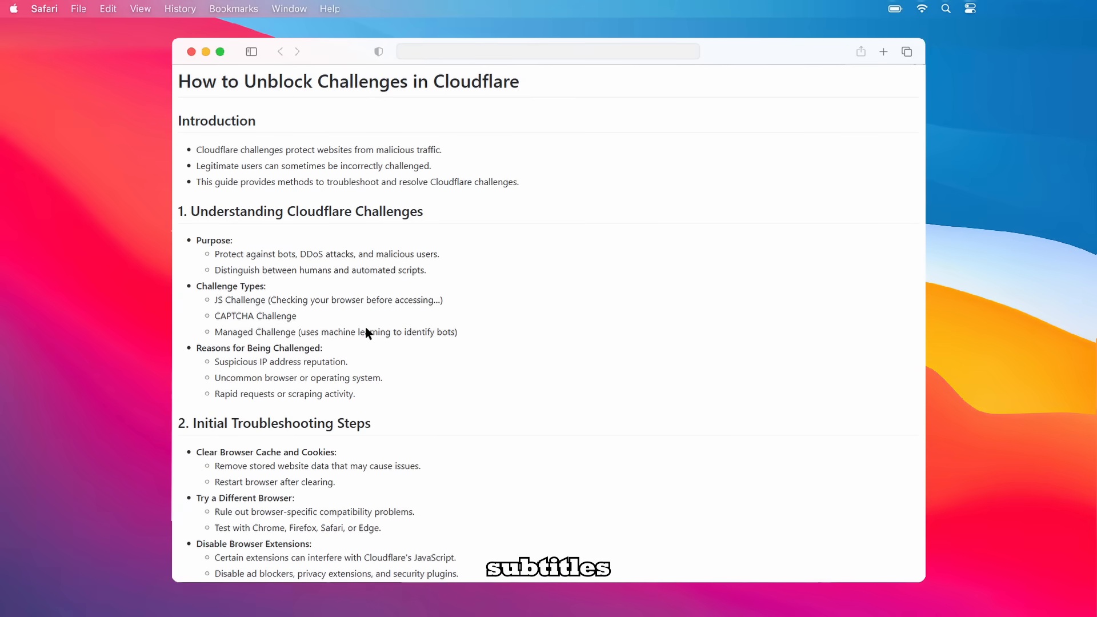
scroll(down, 3)
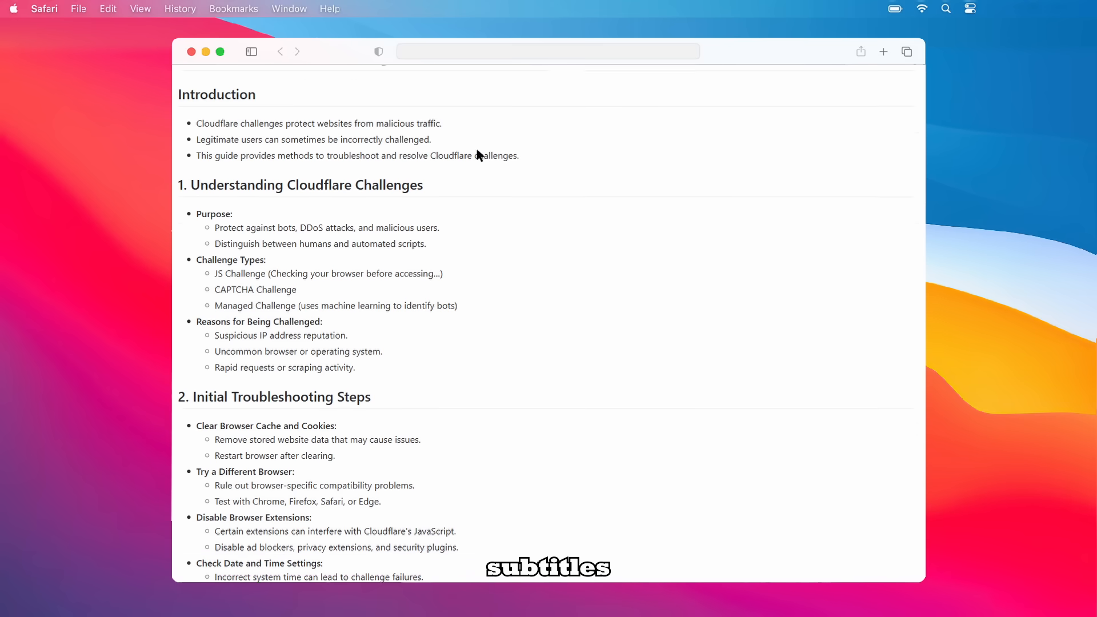
scroll(down, 3)
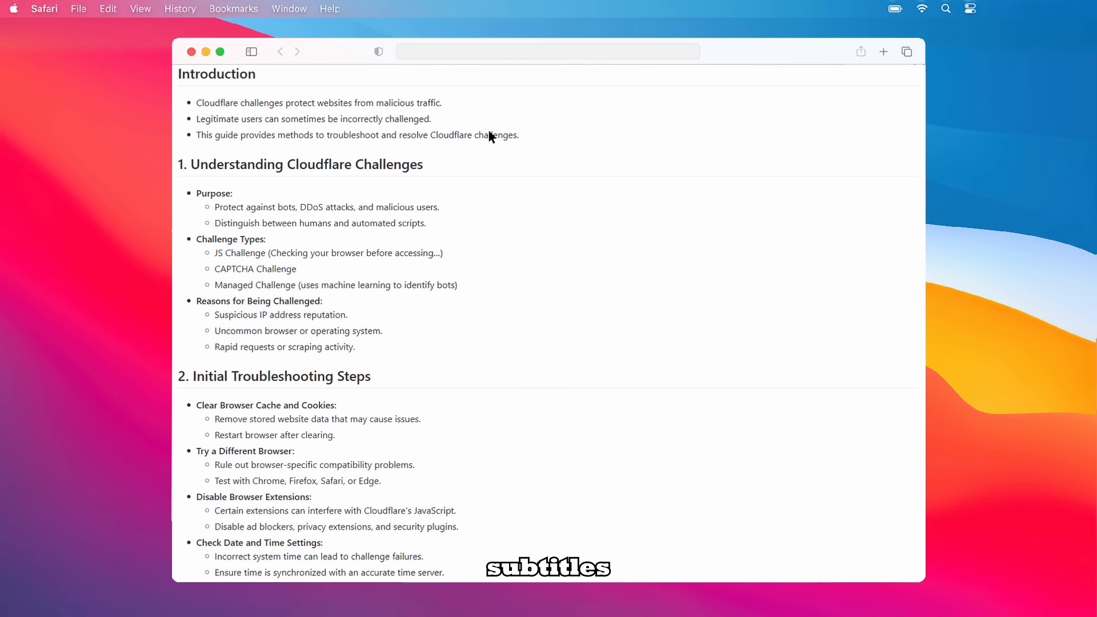
mouse_move(414, 121)
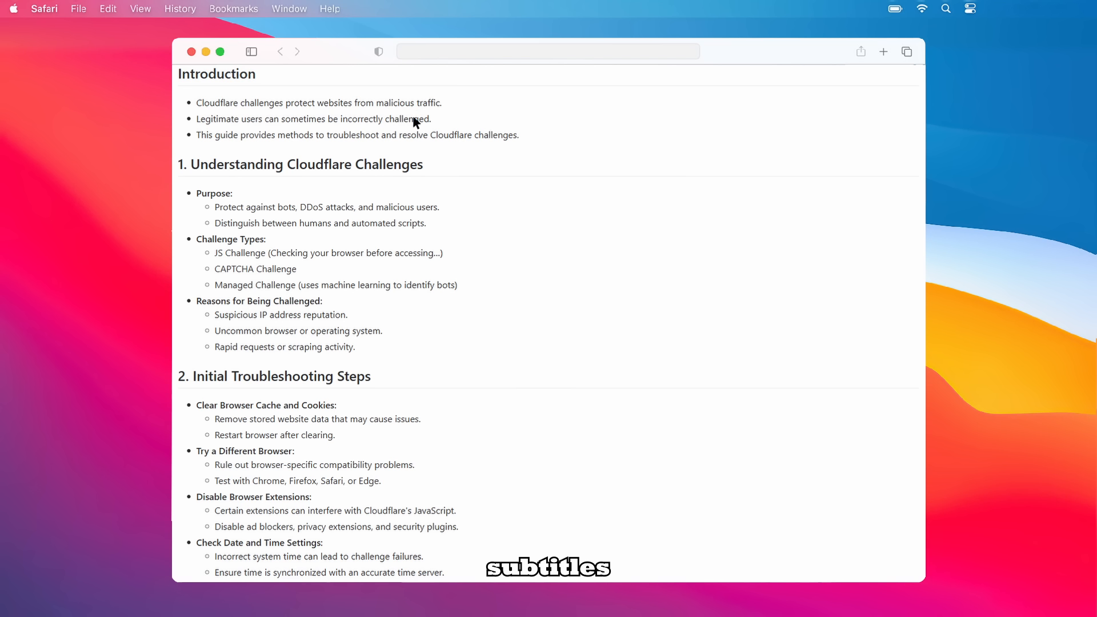
mouse_move(407, 132)
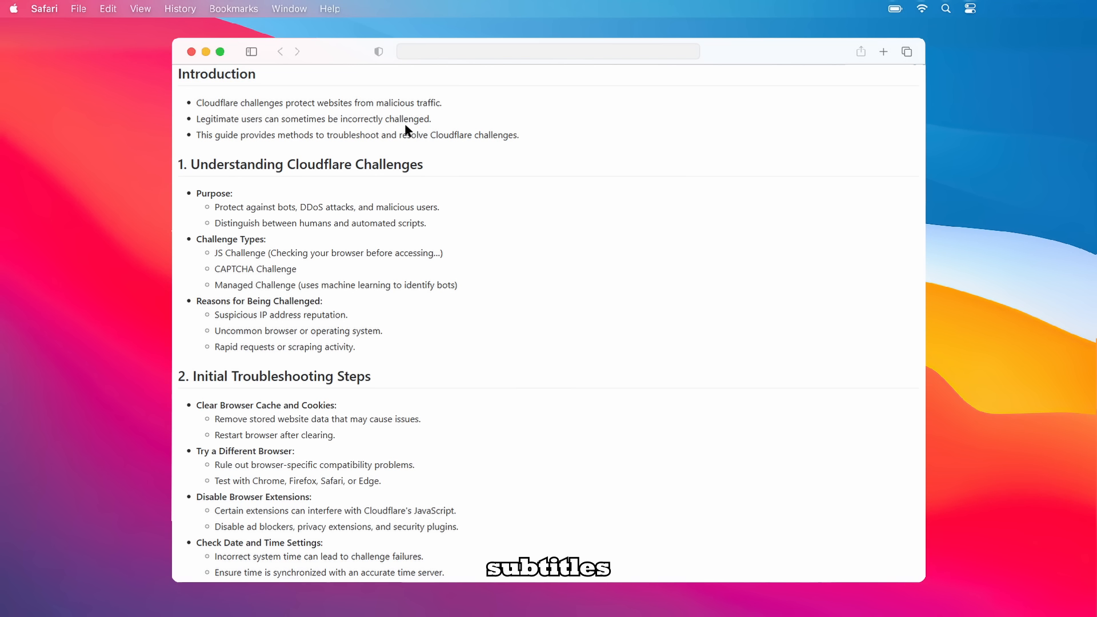
mouse_move(437, 147)
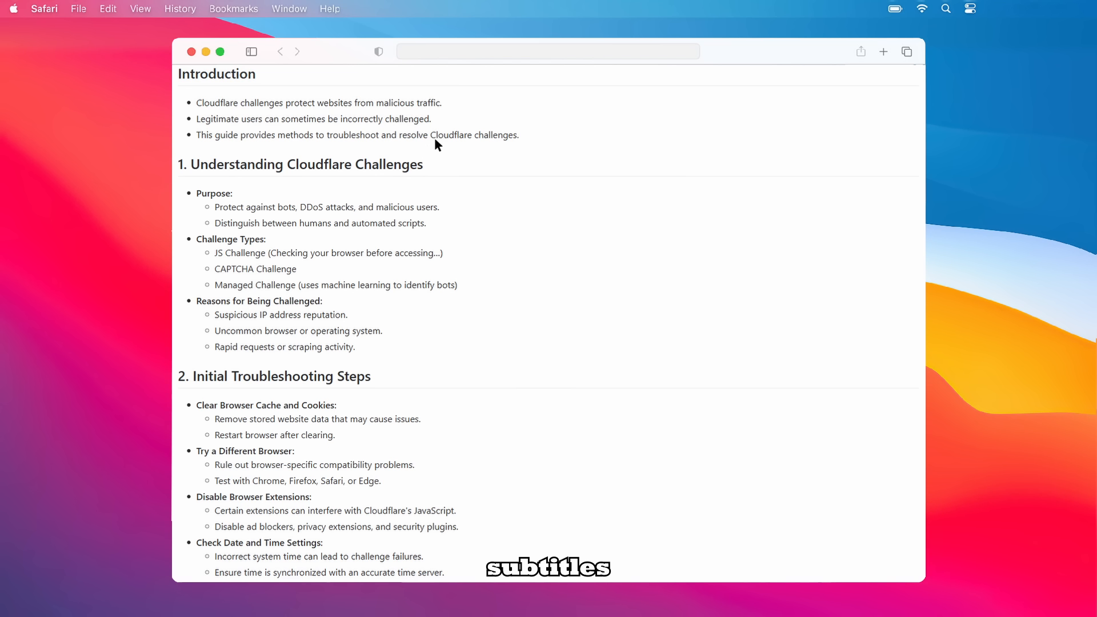
mouse_move(364, 193)
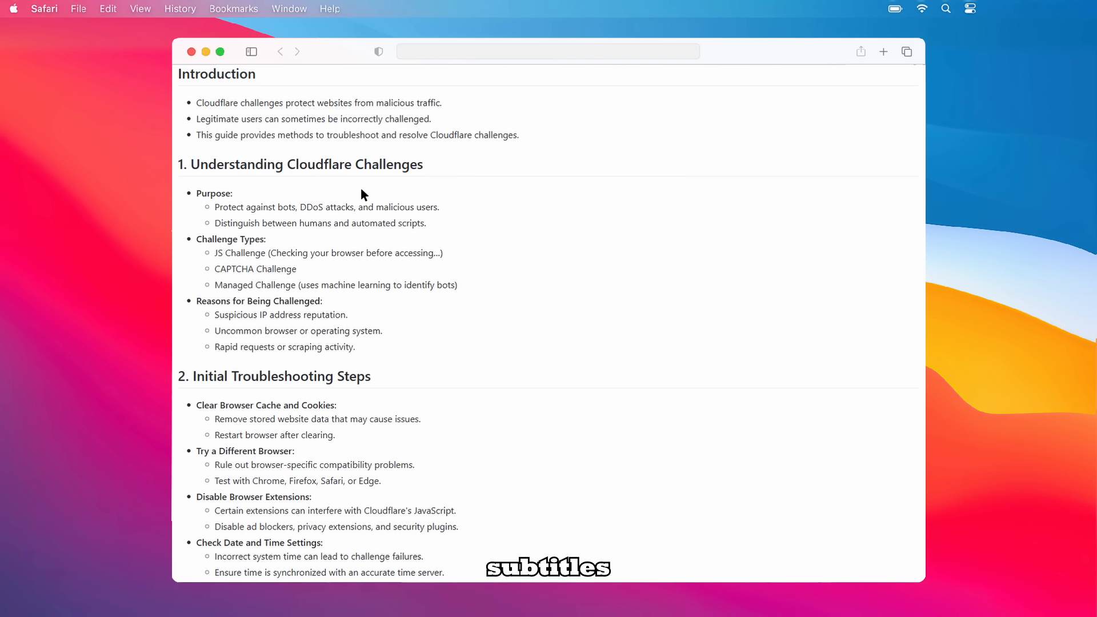
mouse_move(631, 90)
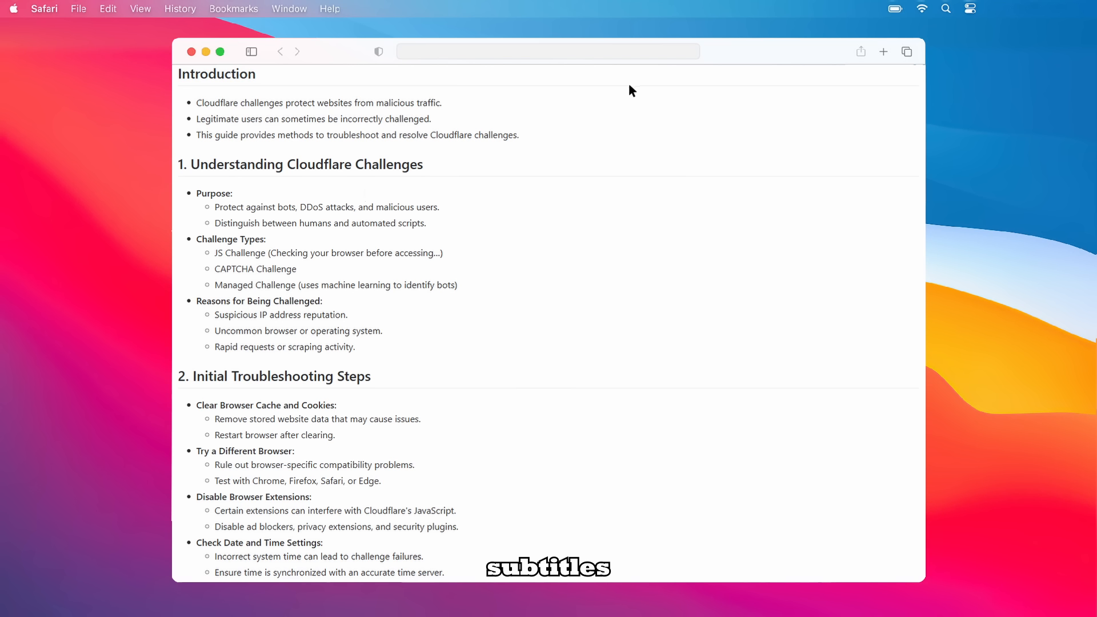
mouse_move(782, 92)
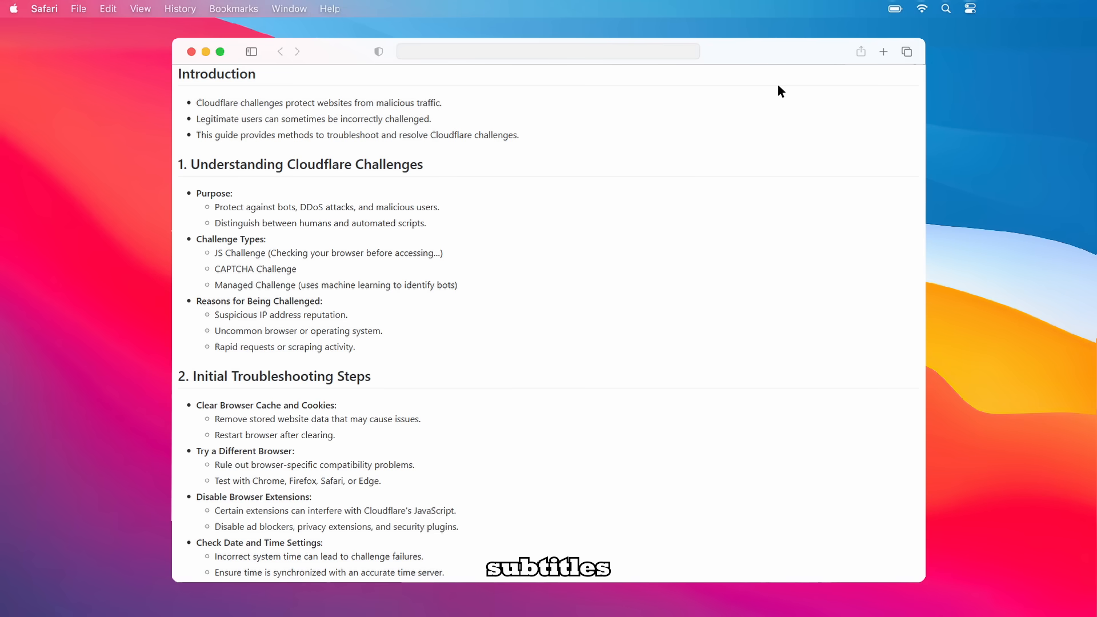
scroll(down, 3)
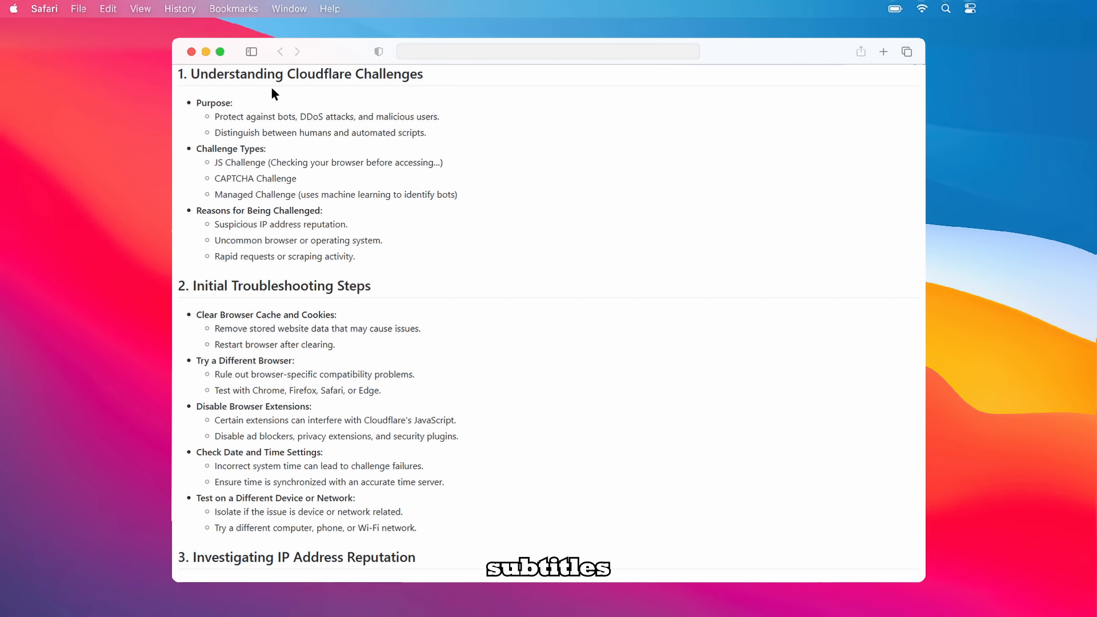
mouse_move(645, 105)
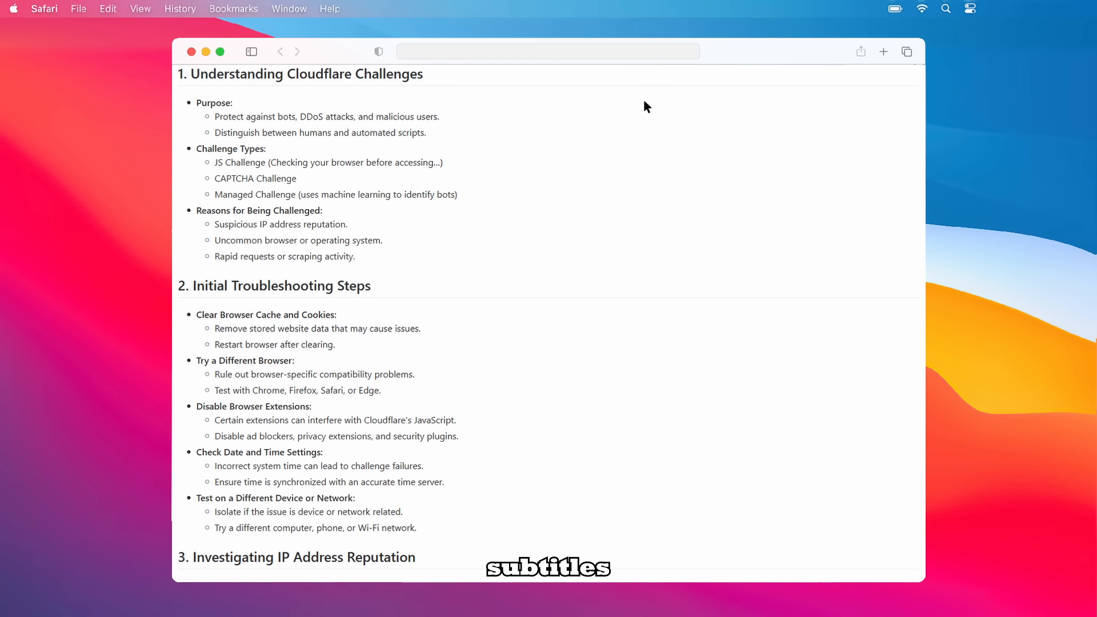
mouse_move(783, 130)
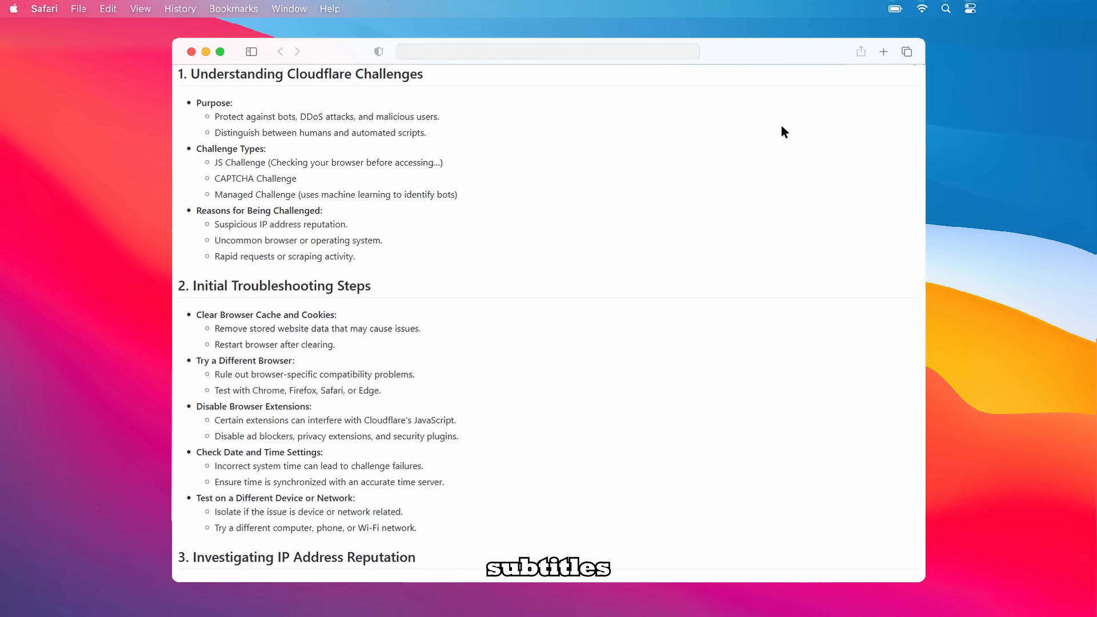
mouse_move(473, 226)
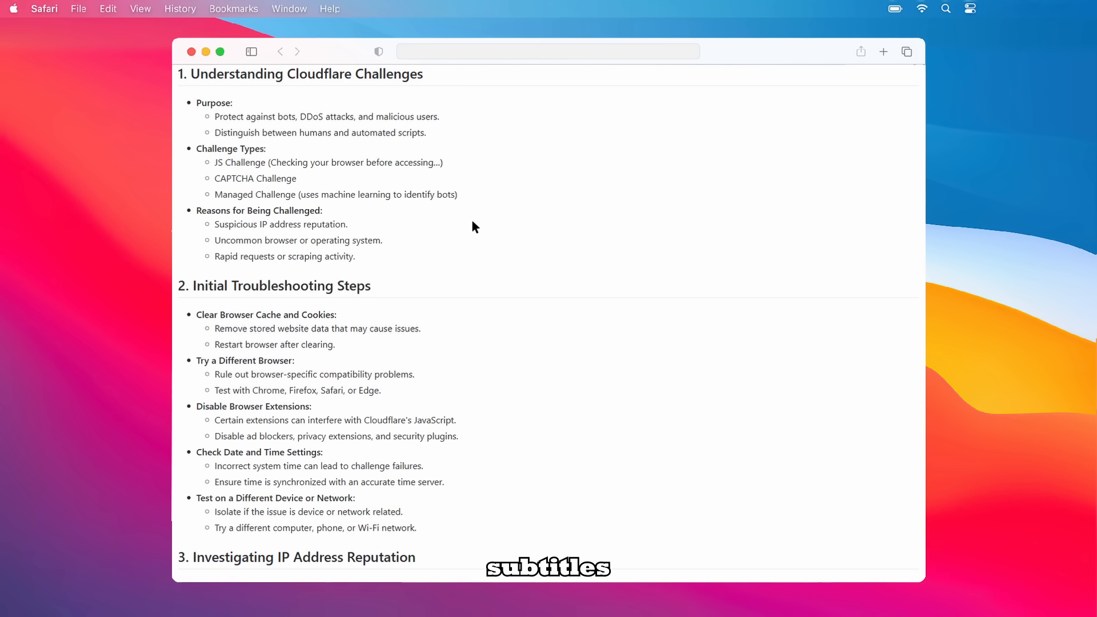
mouse_move(463, 242)
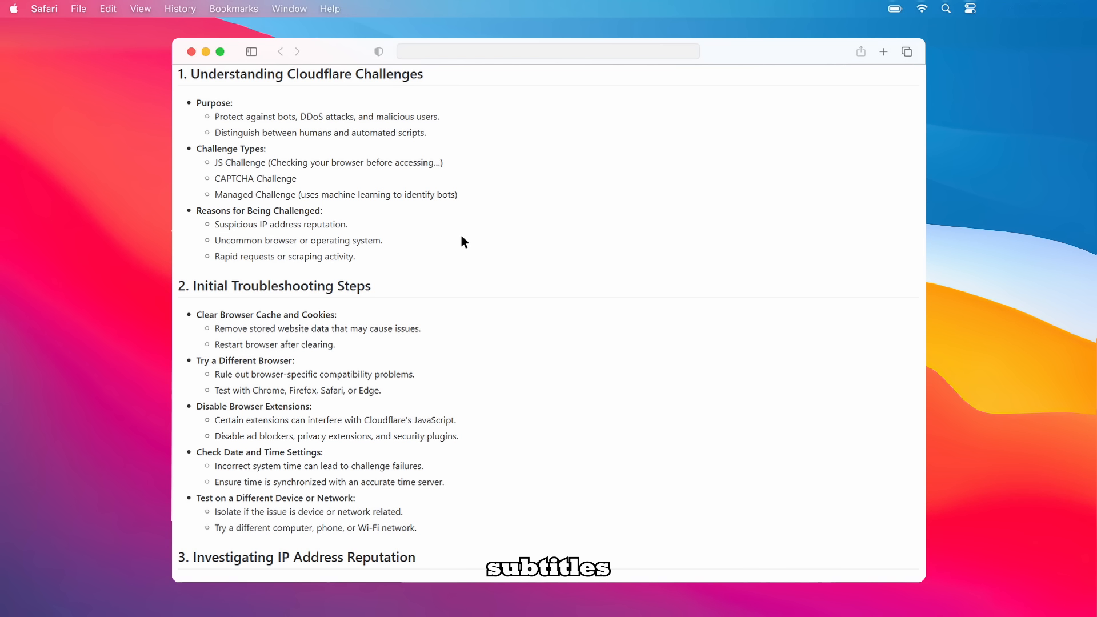
mouse_move(510, 236)
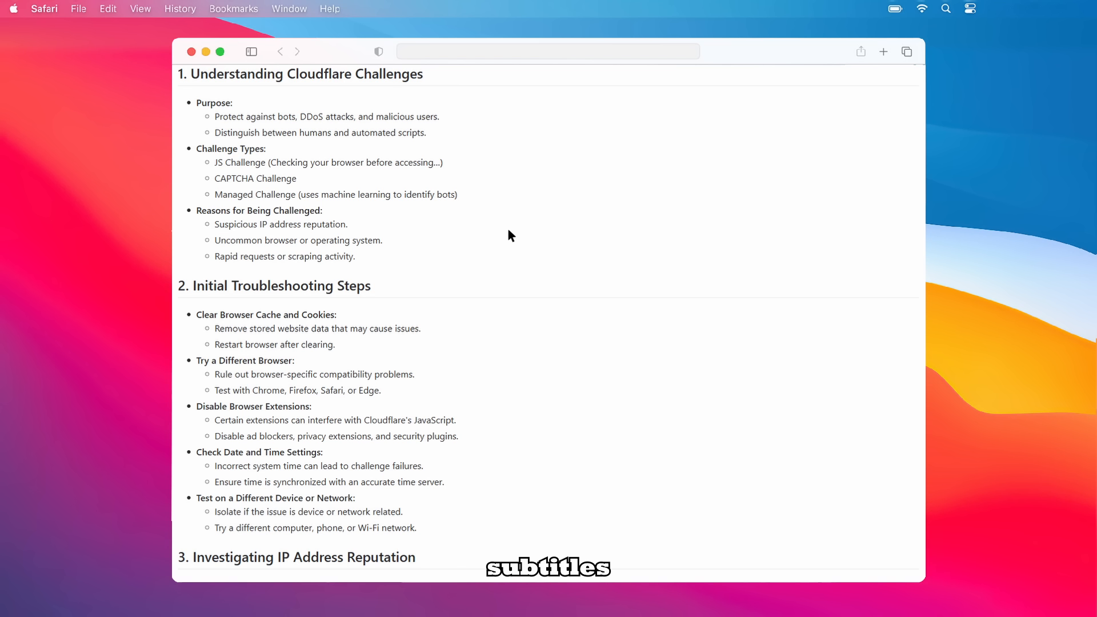
mouse_move(593, 194)
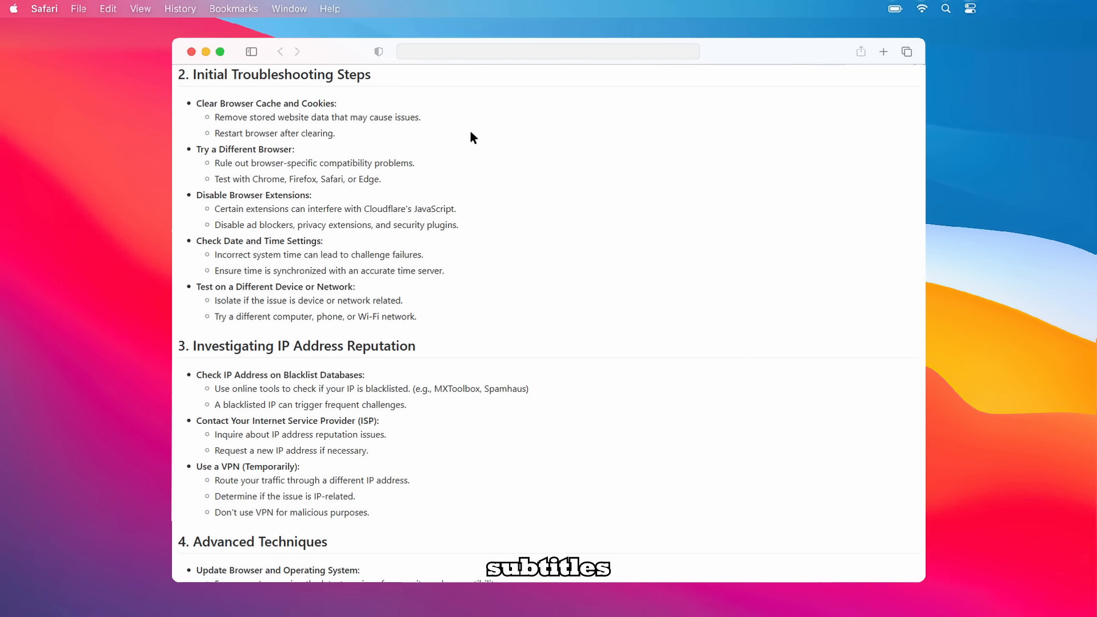
mouse_move(503, 131)
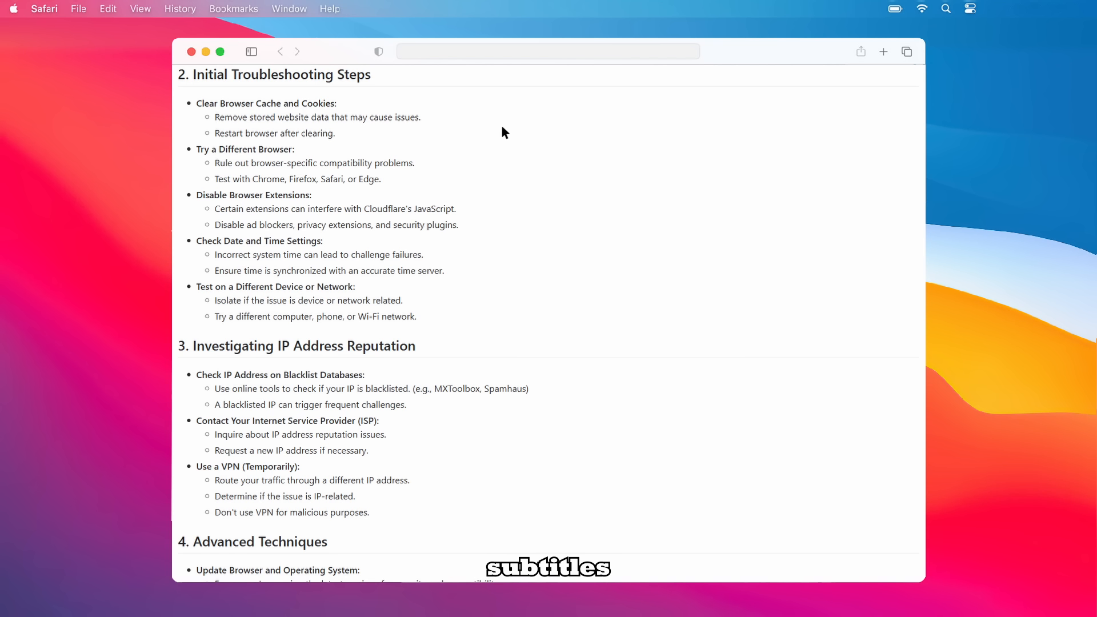
mouse_move(693, 77)
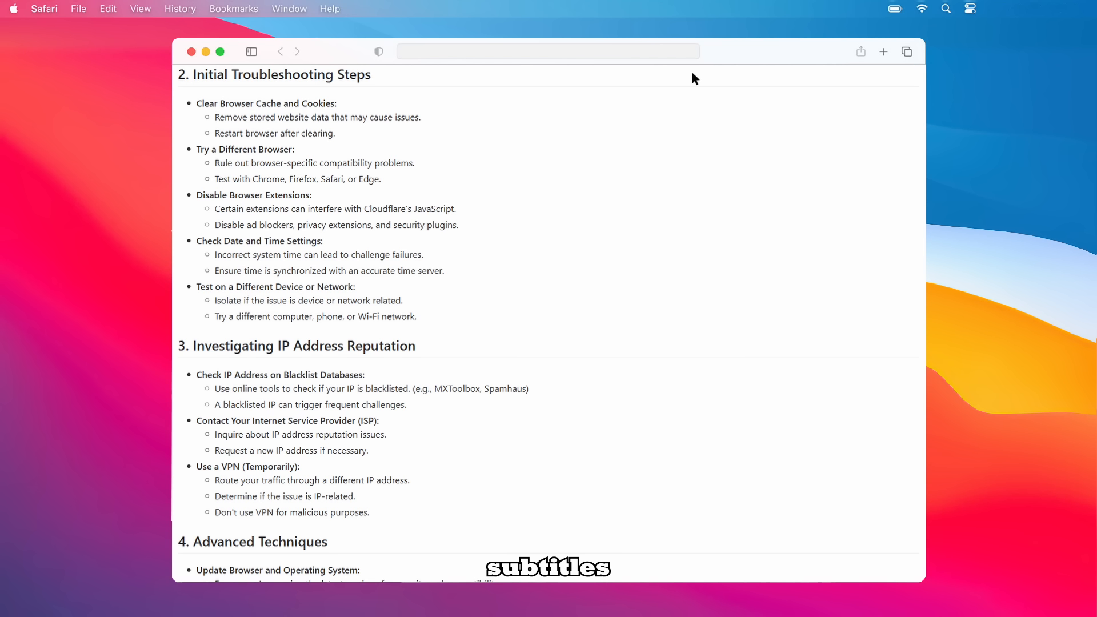
mouse_move(670, 208)
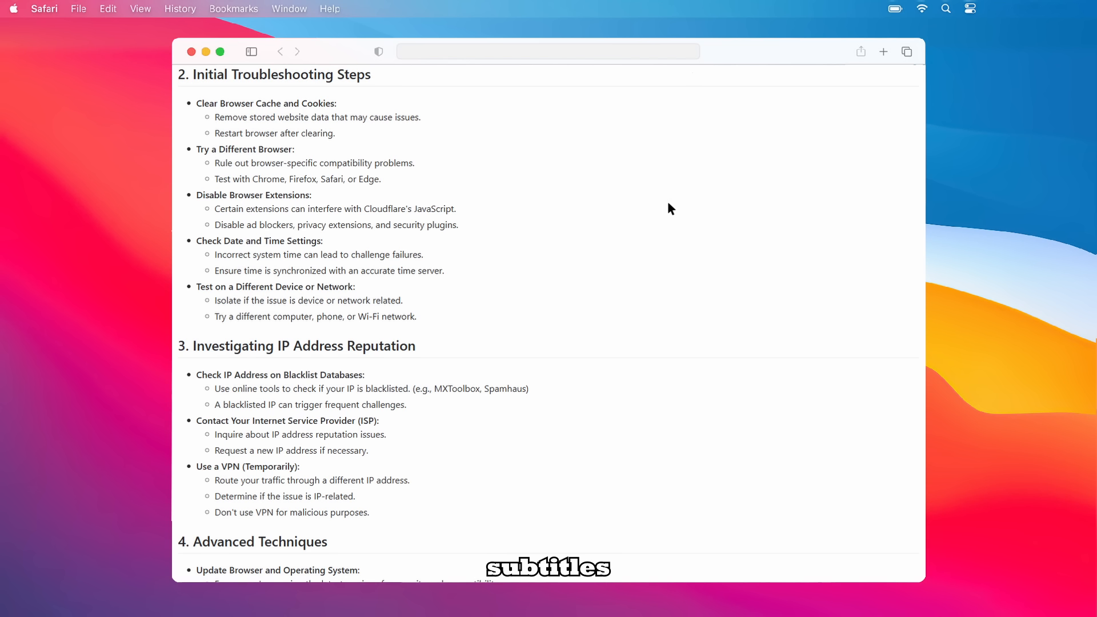
mouse_move(794, 146)
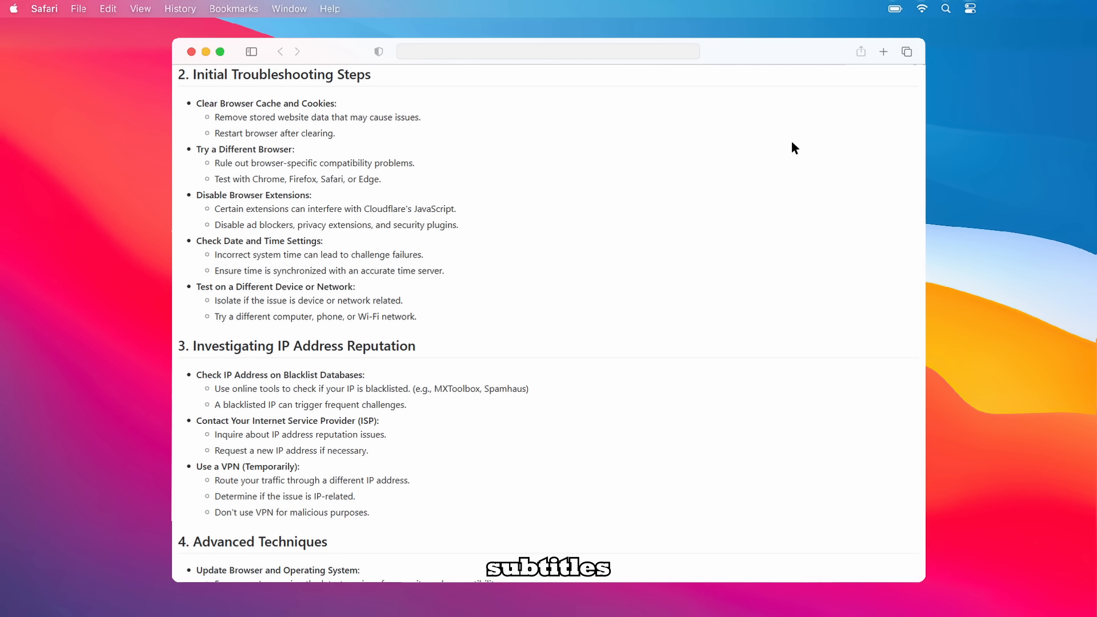
mouse_move(611, 290)
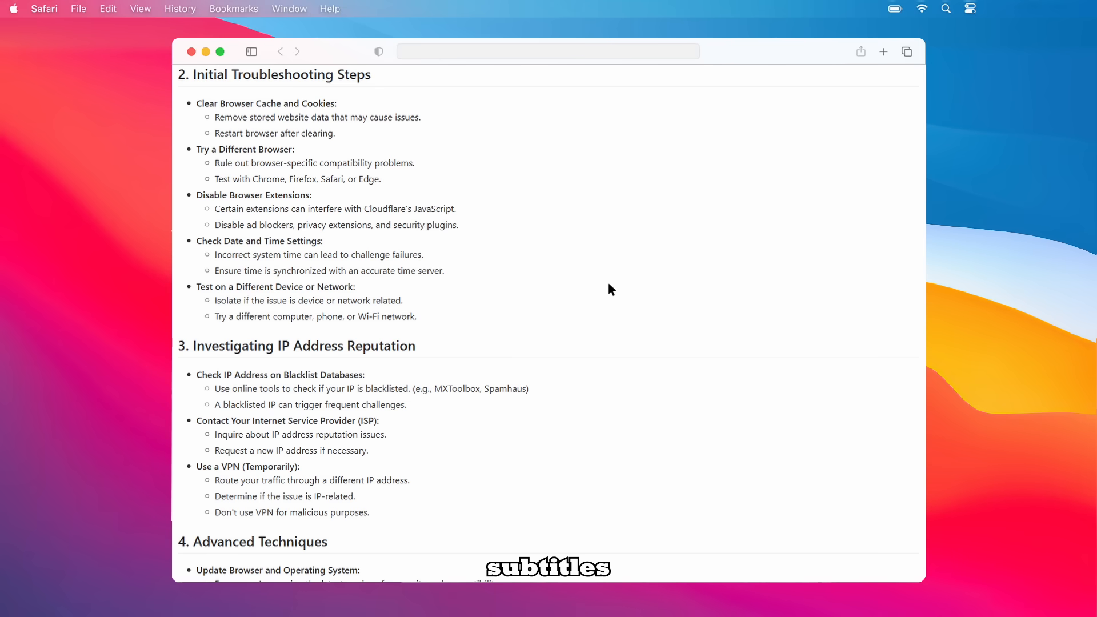
scroll(down, 3)
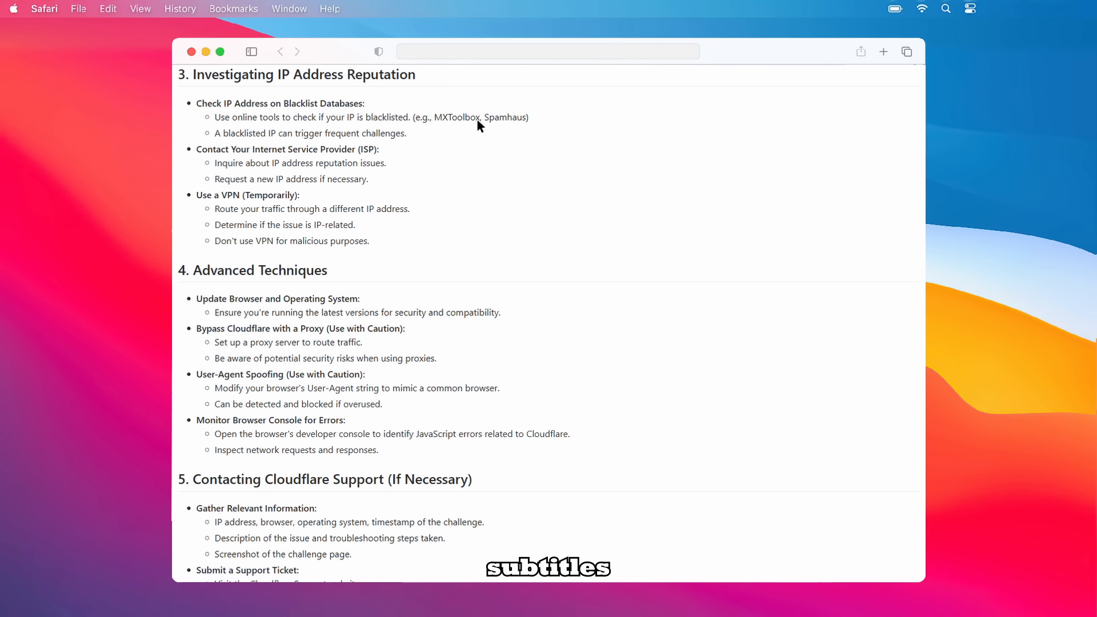
mouse_move(494, 119)
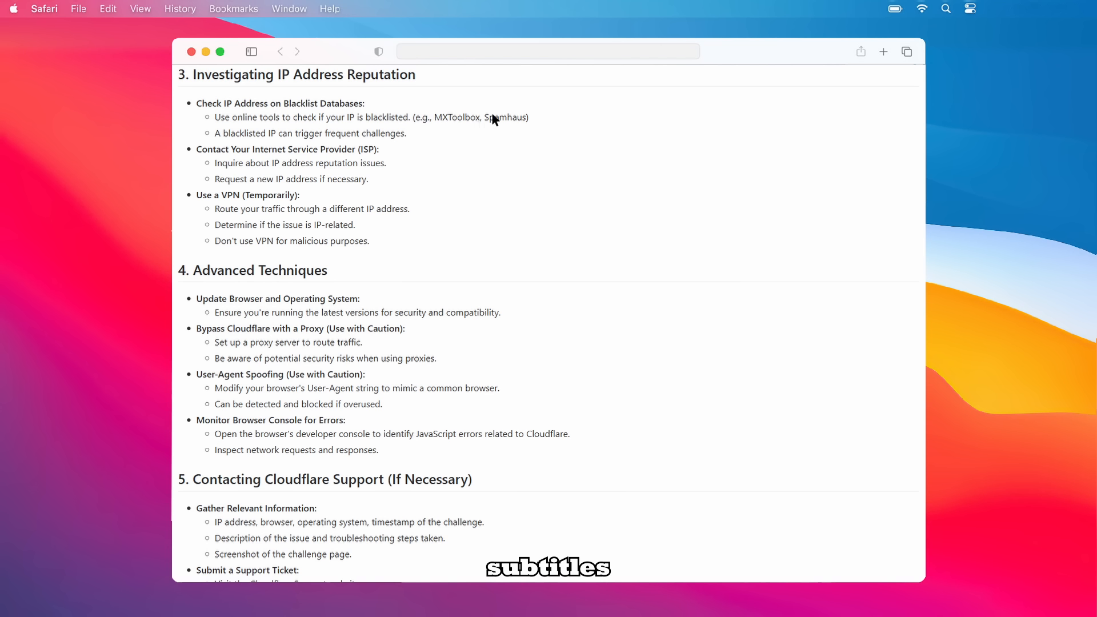
mouse_move(358, 82)
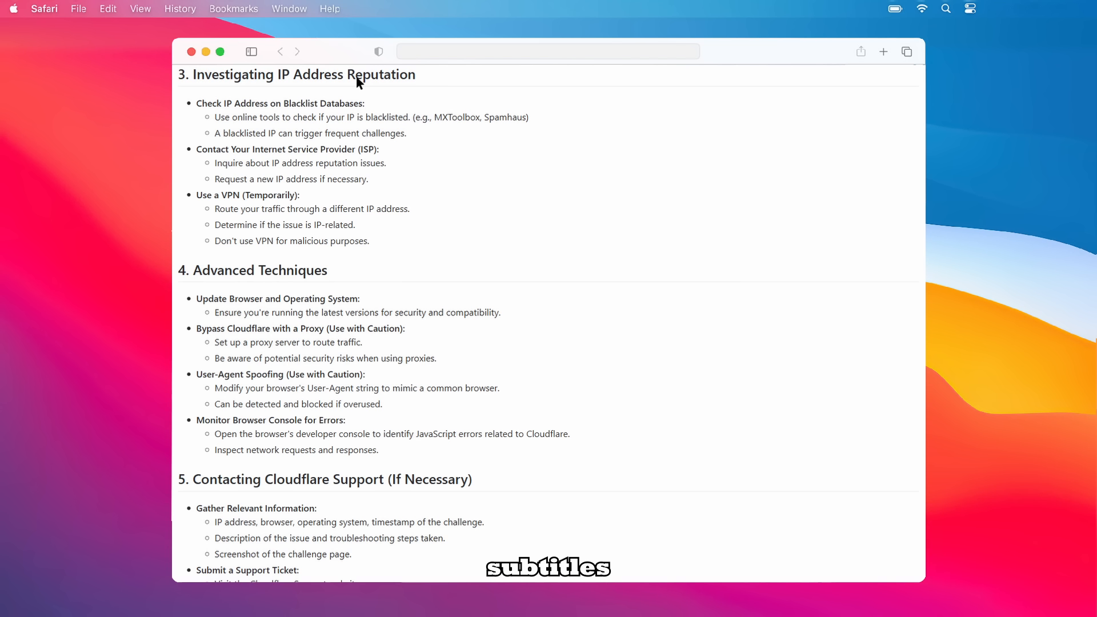
mouse_move(595, 172)
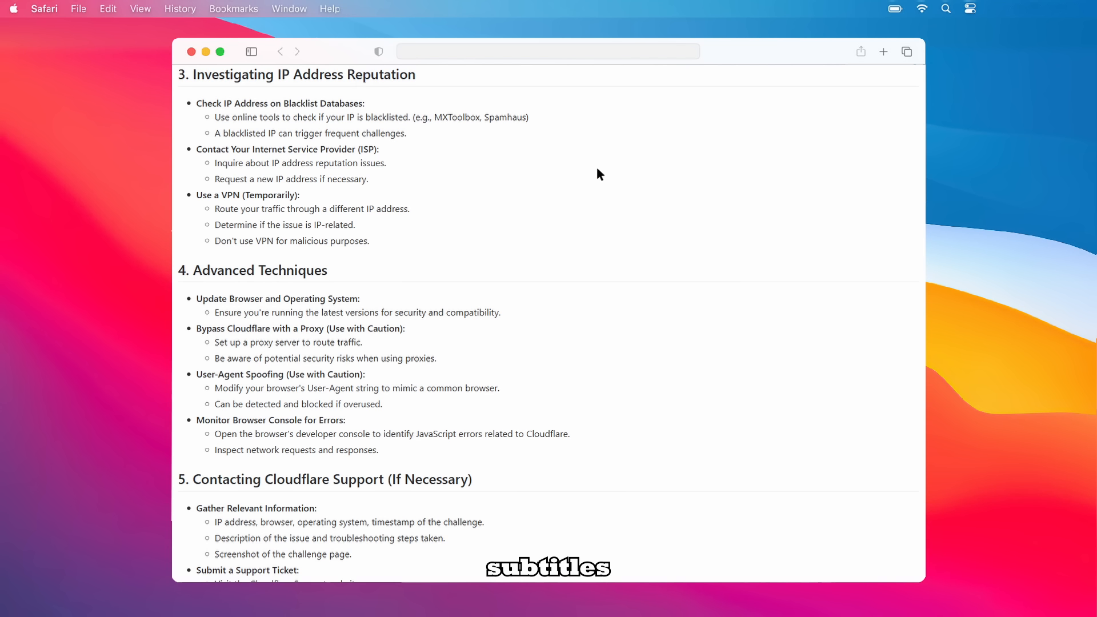
mouse_move(469, 229)
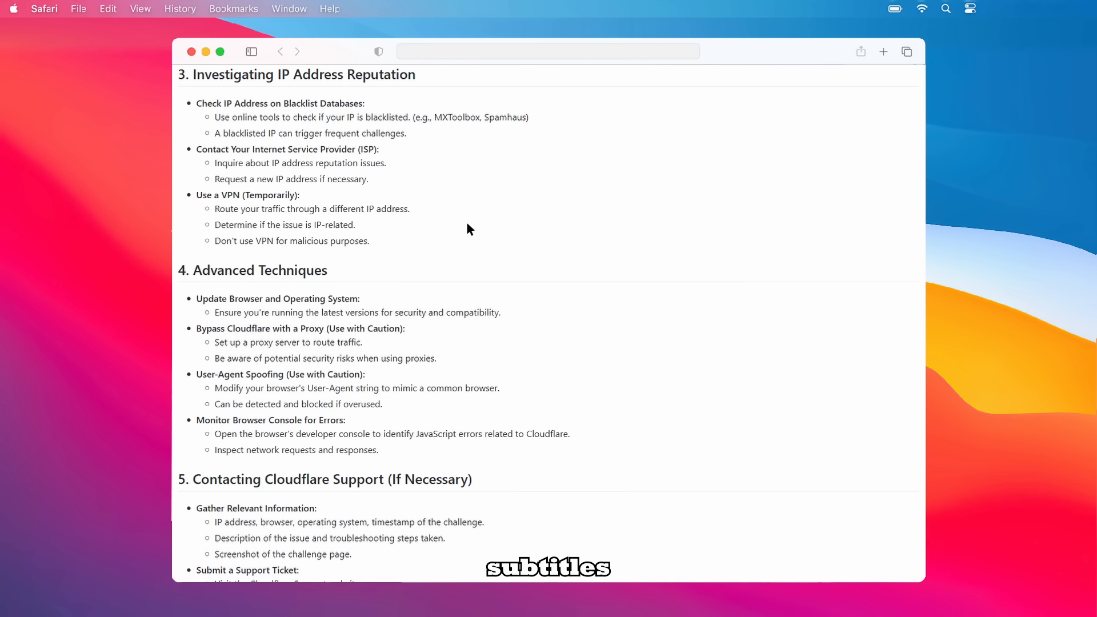
mouse_move(398, 185)
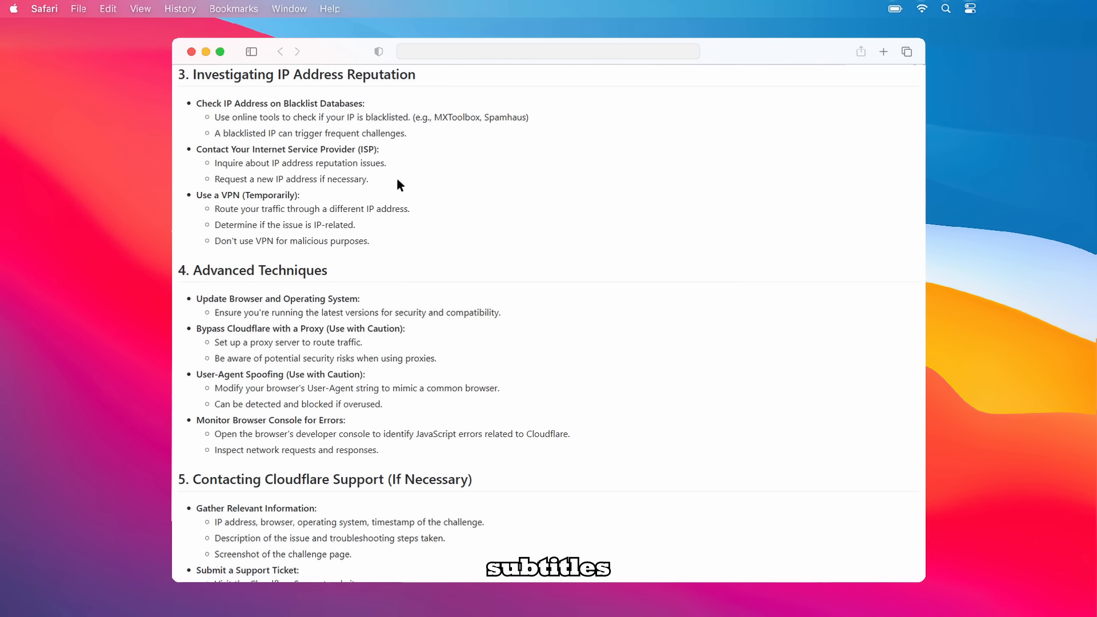
mouse_move(301, 161)
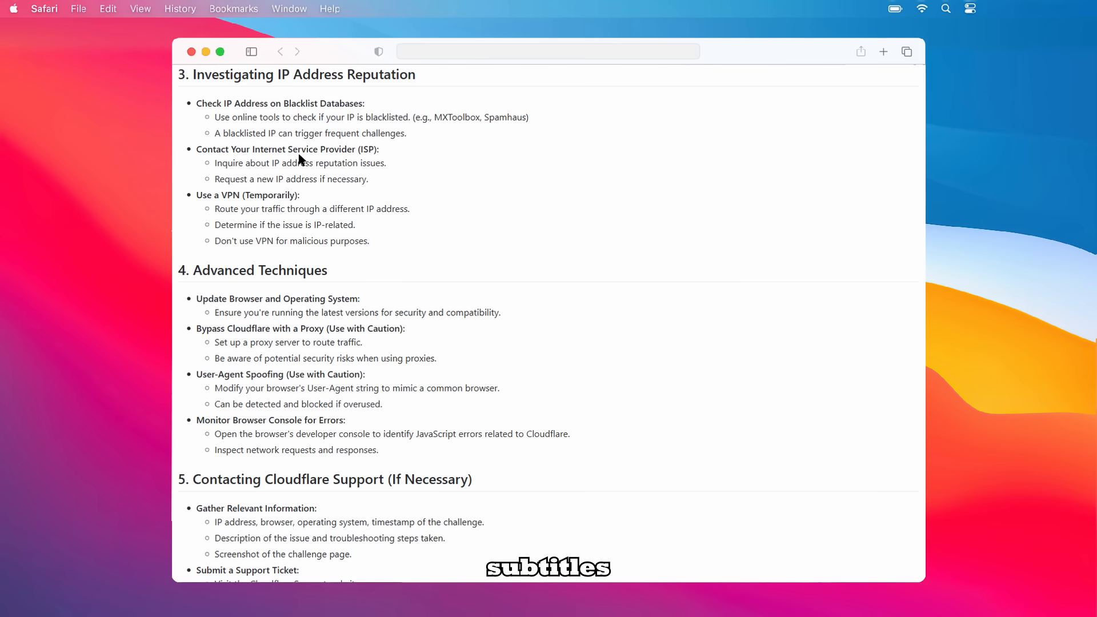
scroll(down, 3)
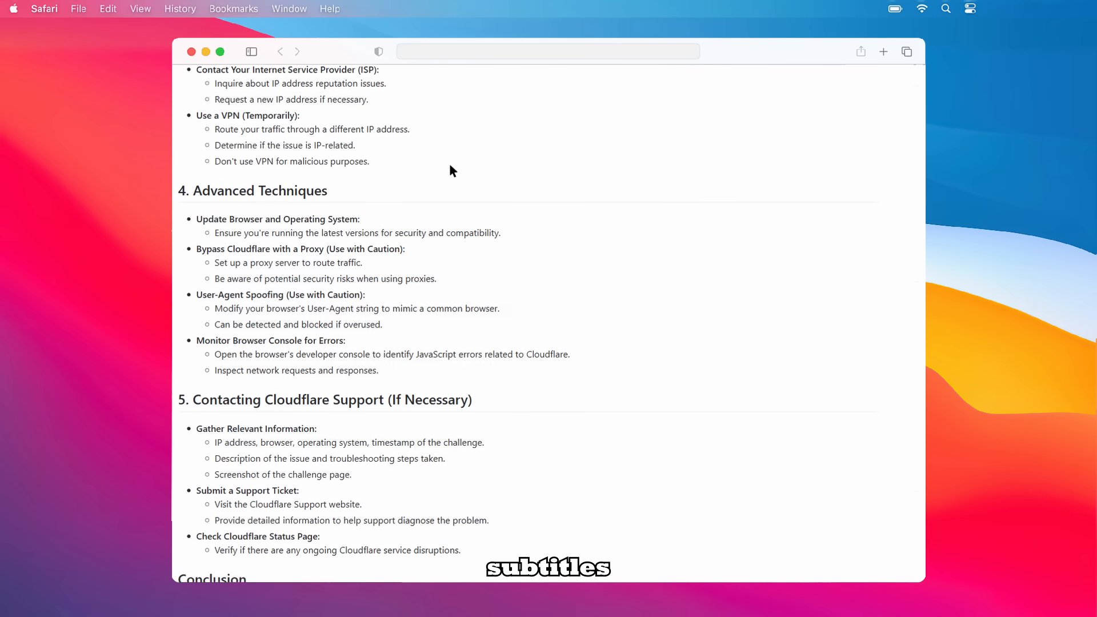
scroll(down, 3)
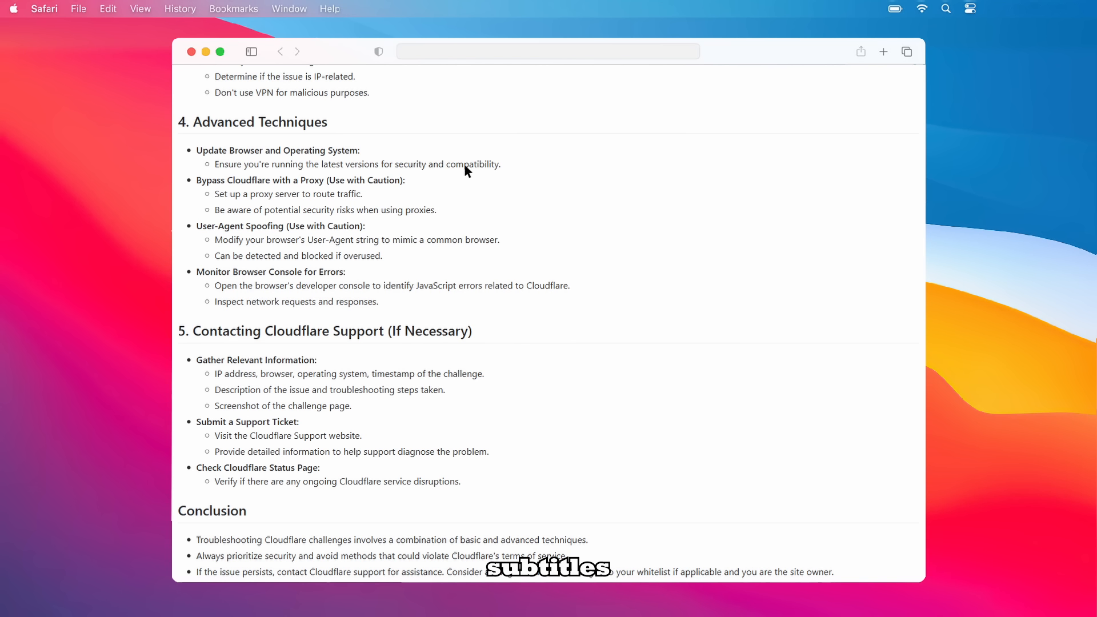
mouse_move(381, 136)
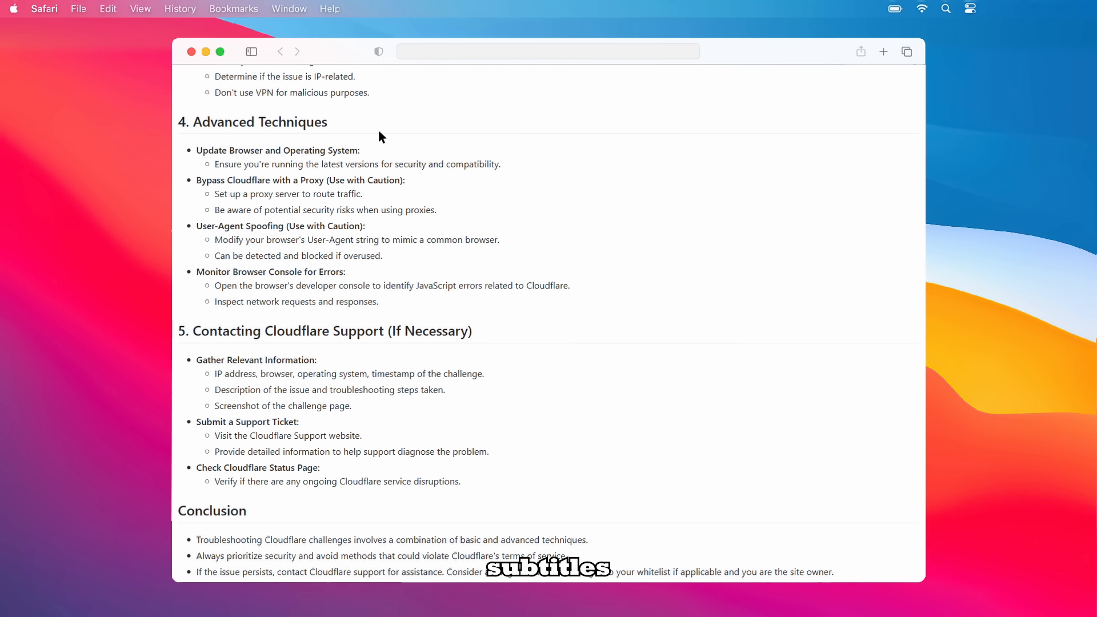
mouse_move(428, 157)
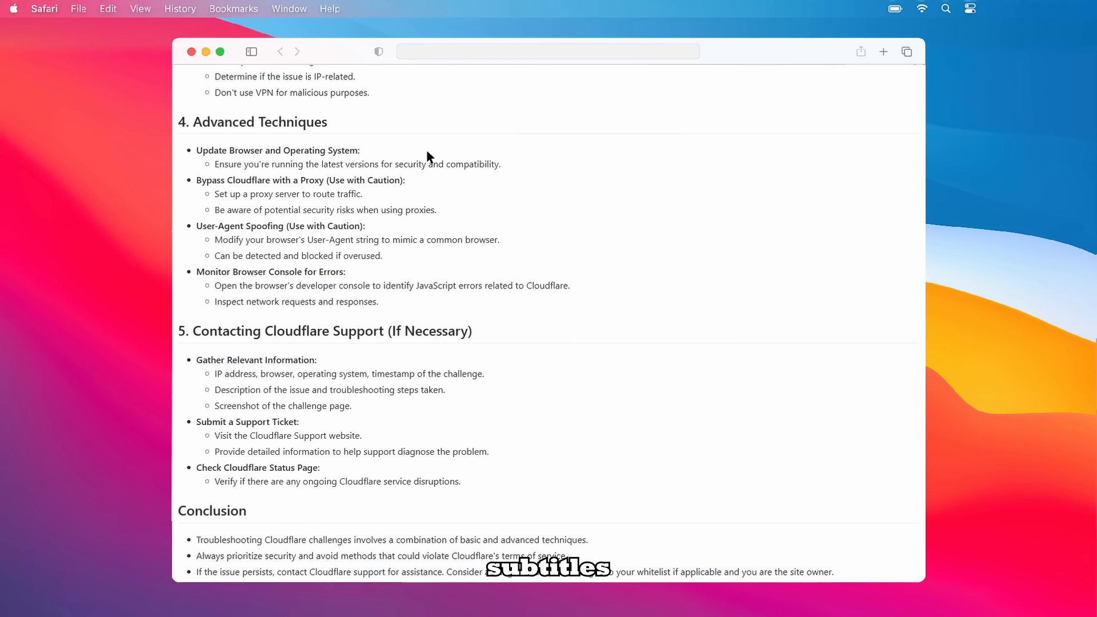
mouse_move(492, 178)
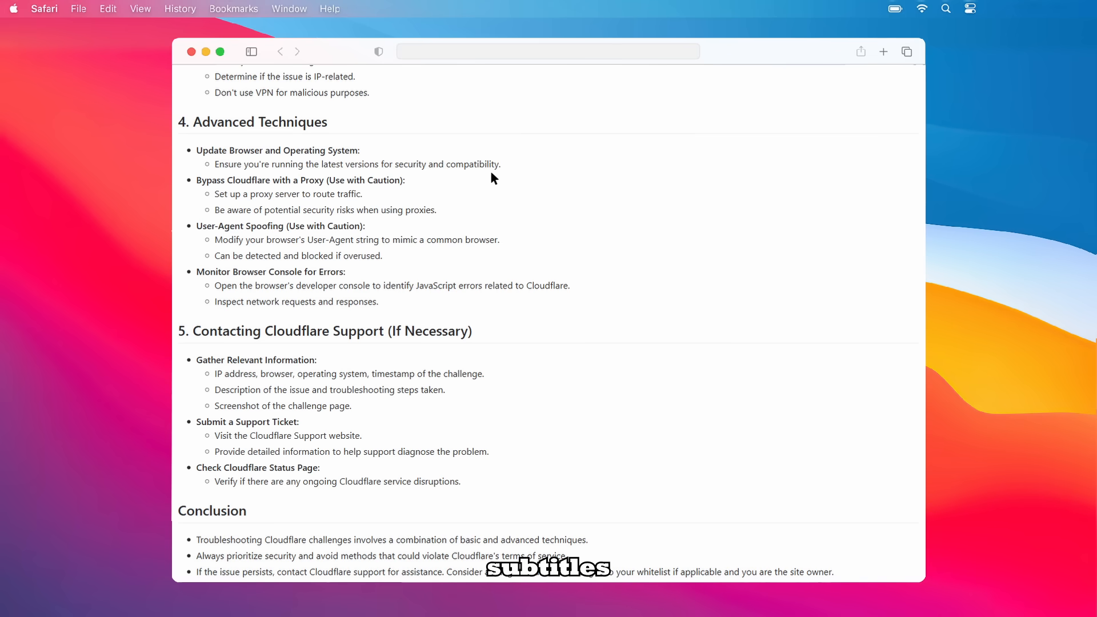
mouse_move(468, 237)
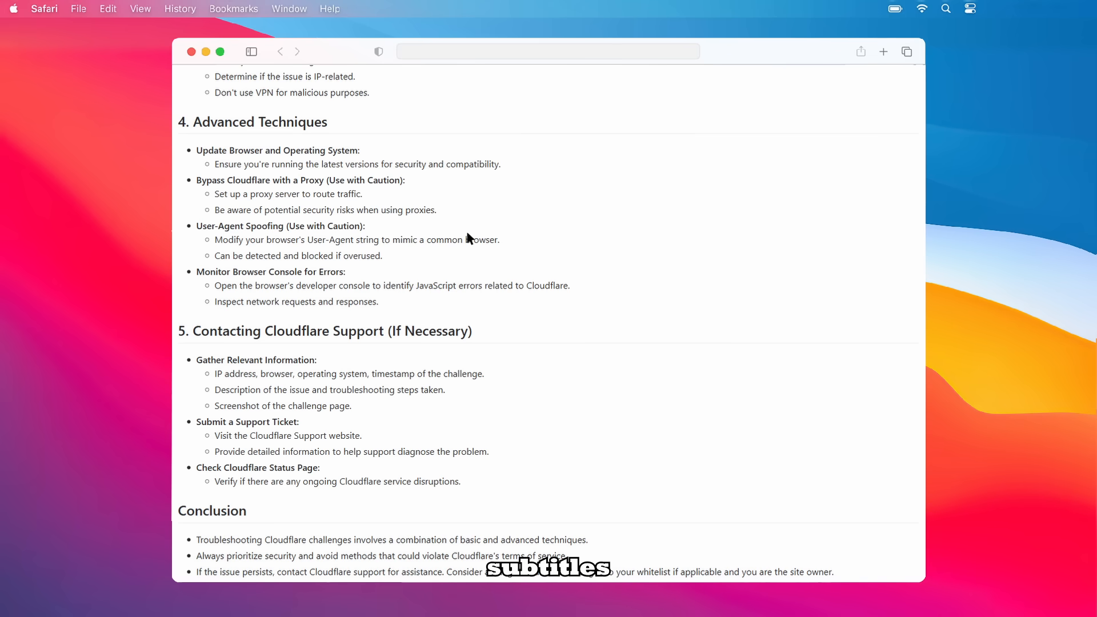
mouse_move(570, 274)
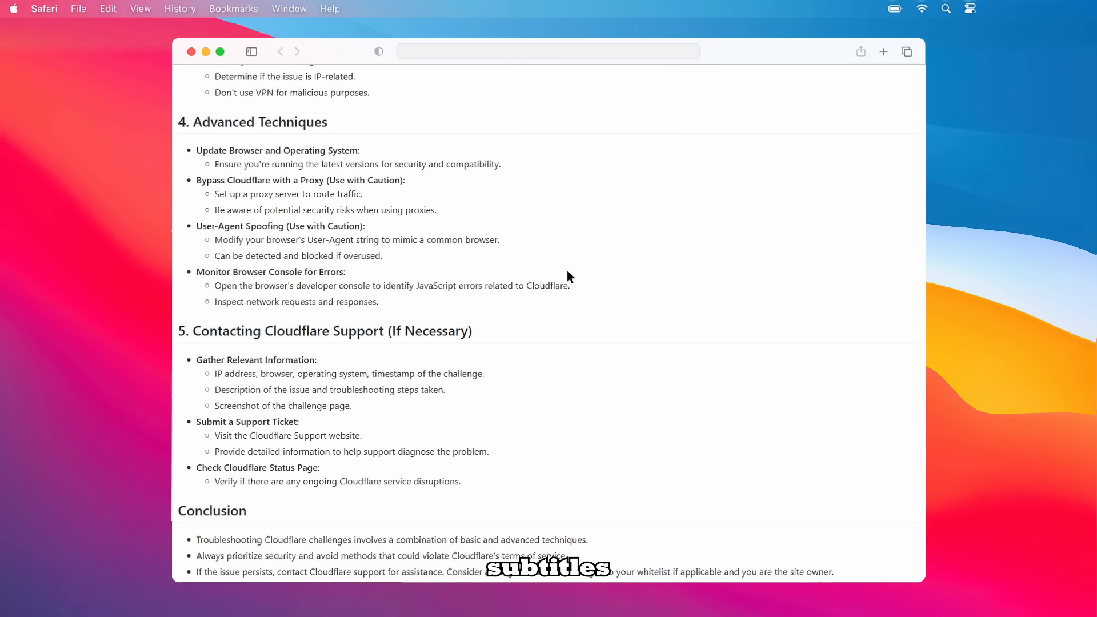